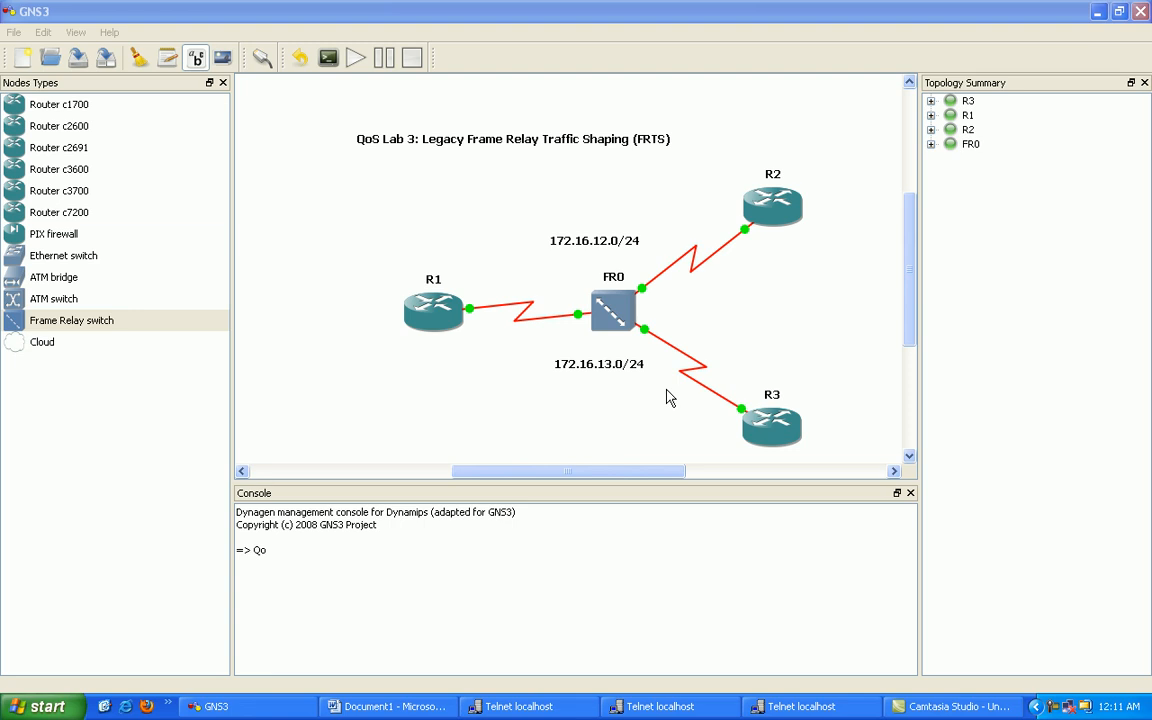
mouse_move(520, 164)
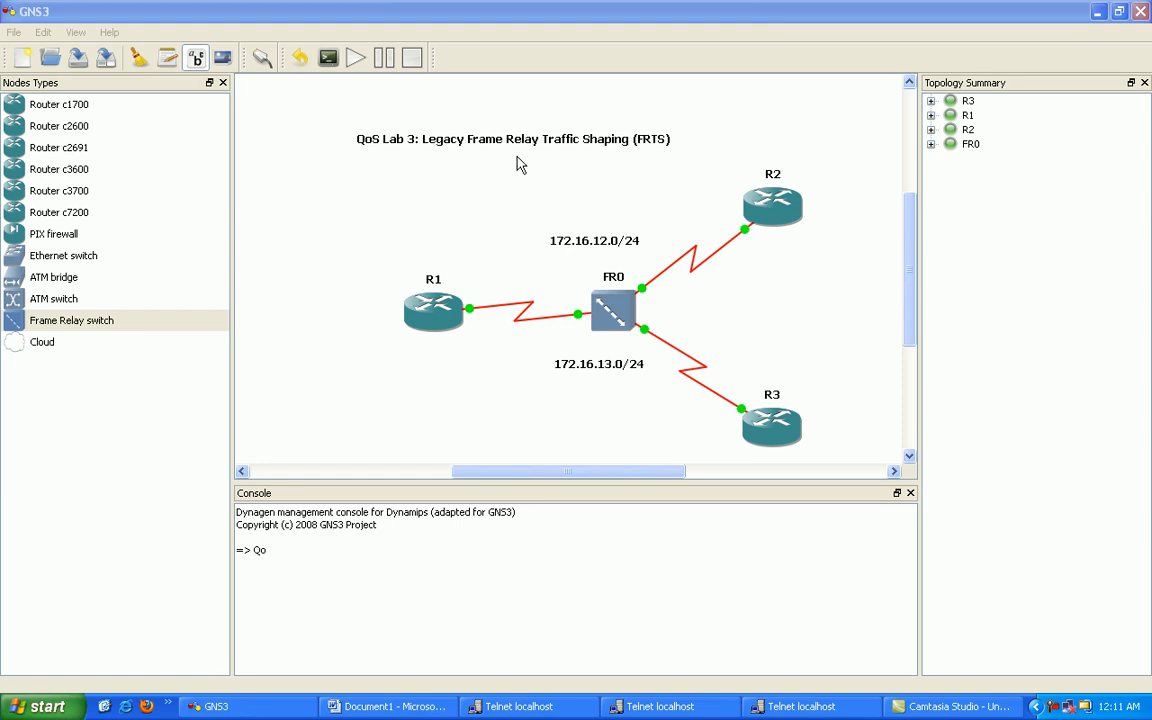
Step: Check the lab notes, return to the topology and bring up R1's console session
click(512, 140)
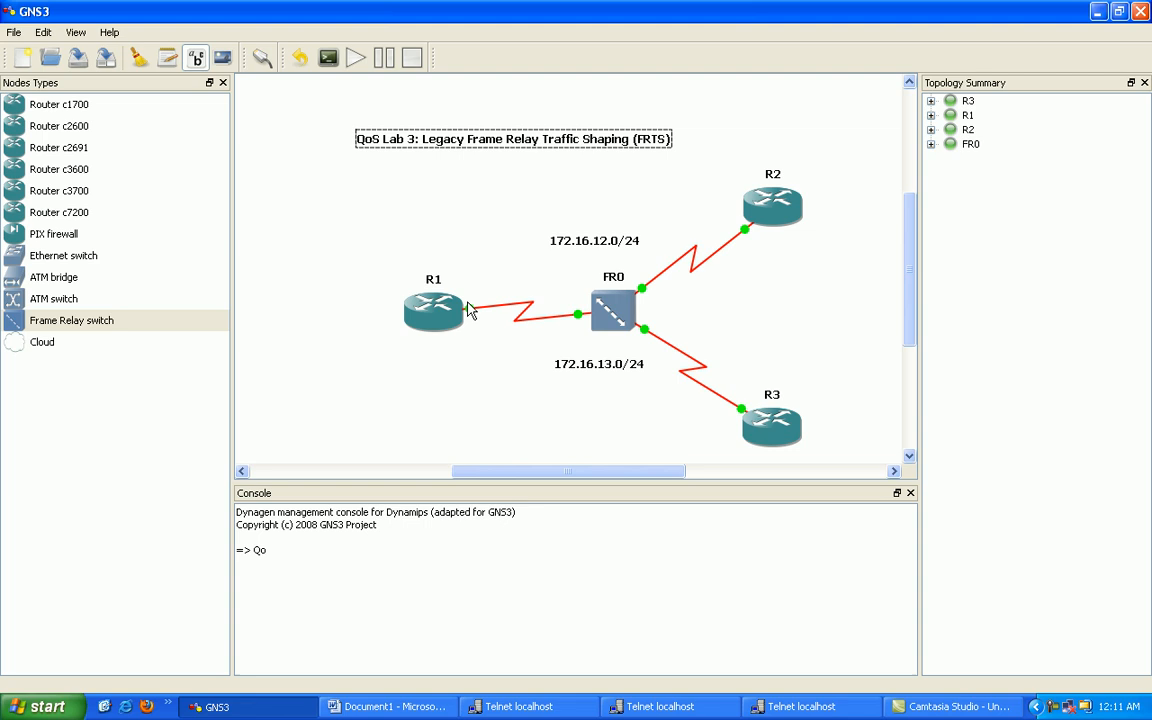
mouse_move(432, 310)
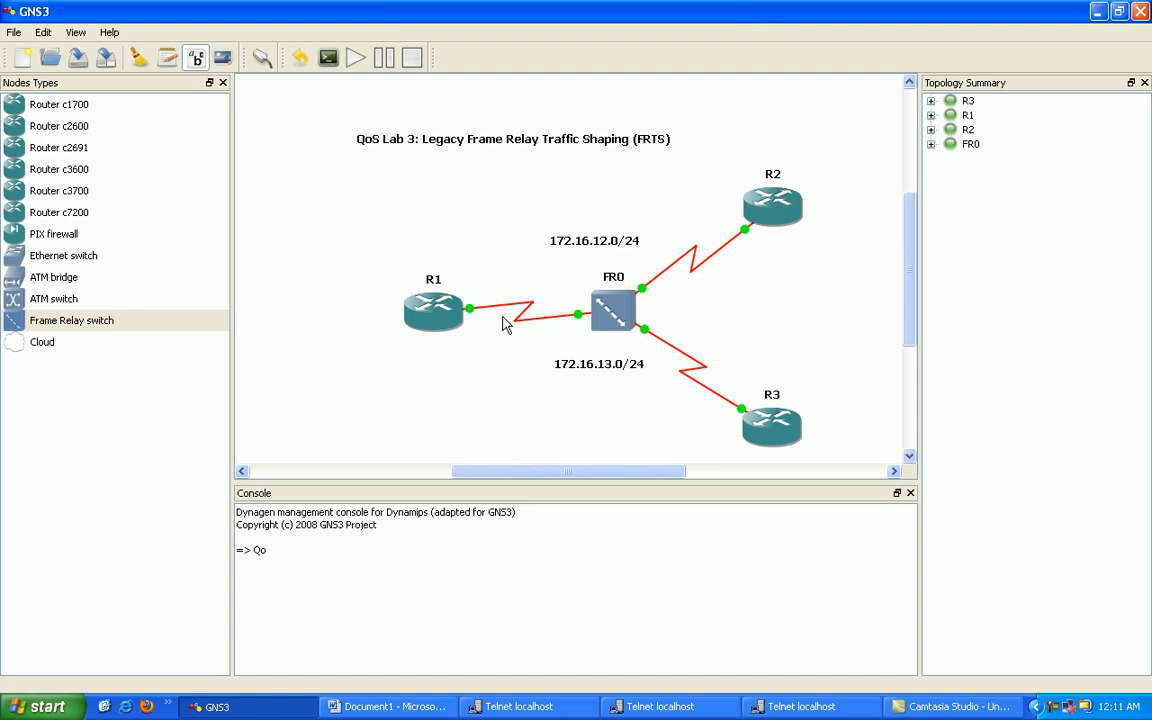
mouse_move(432, 310)
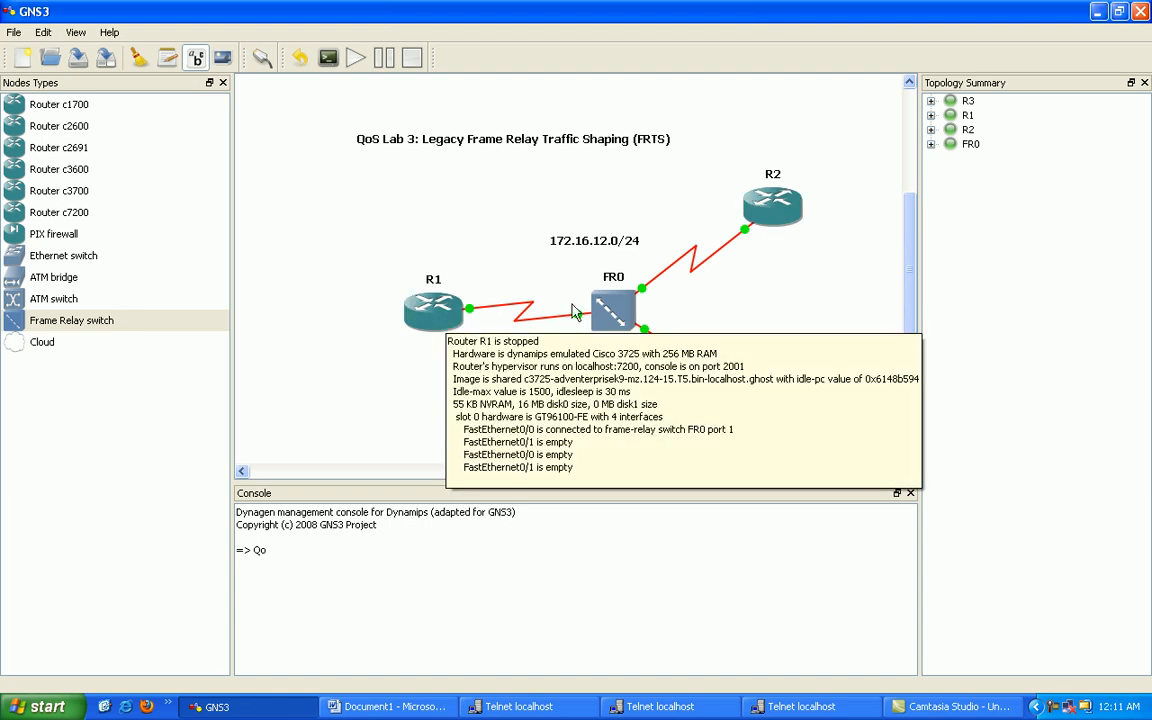
mouse_move(806, 356)
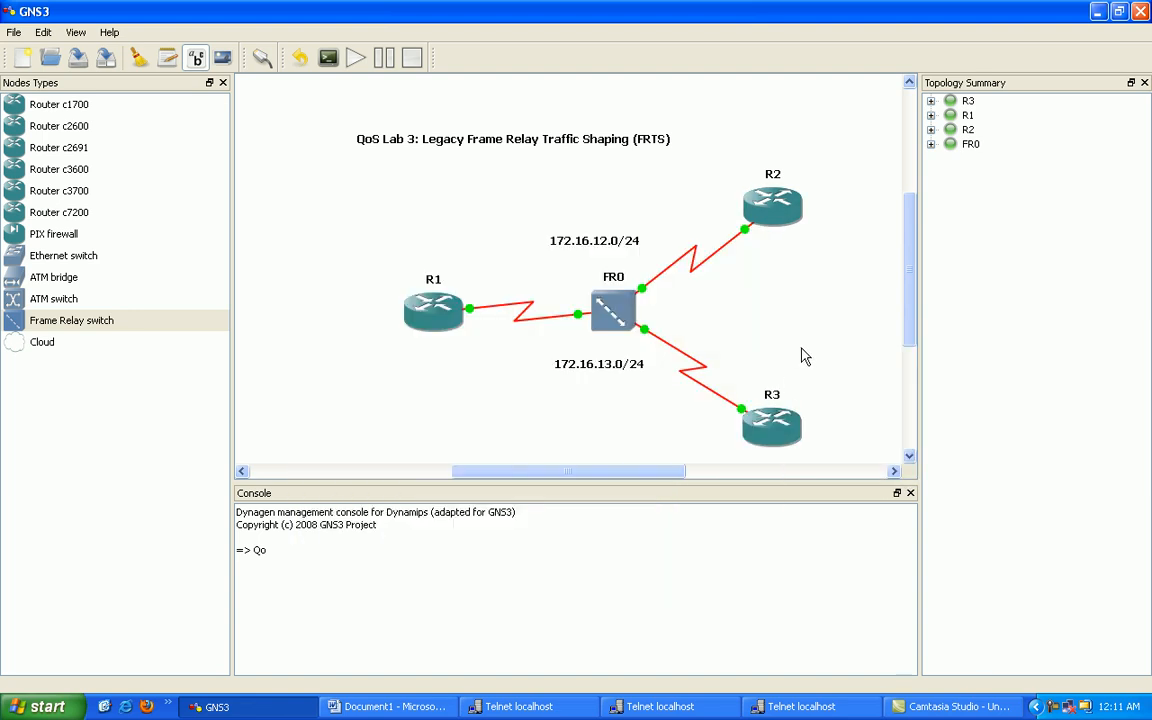
mouse_move(464, 264)
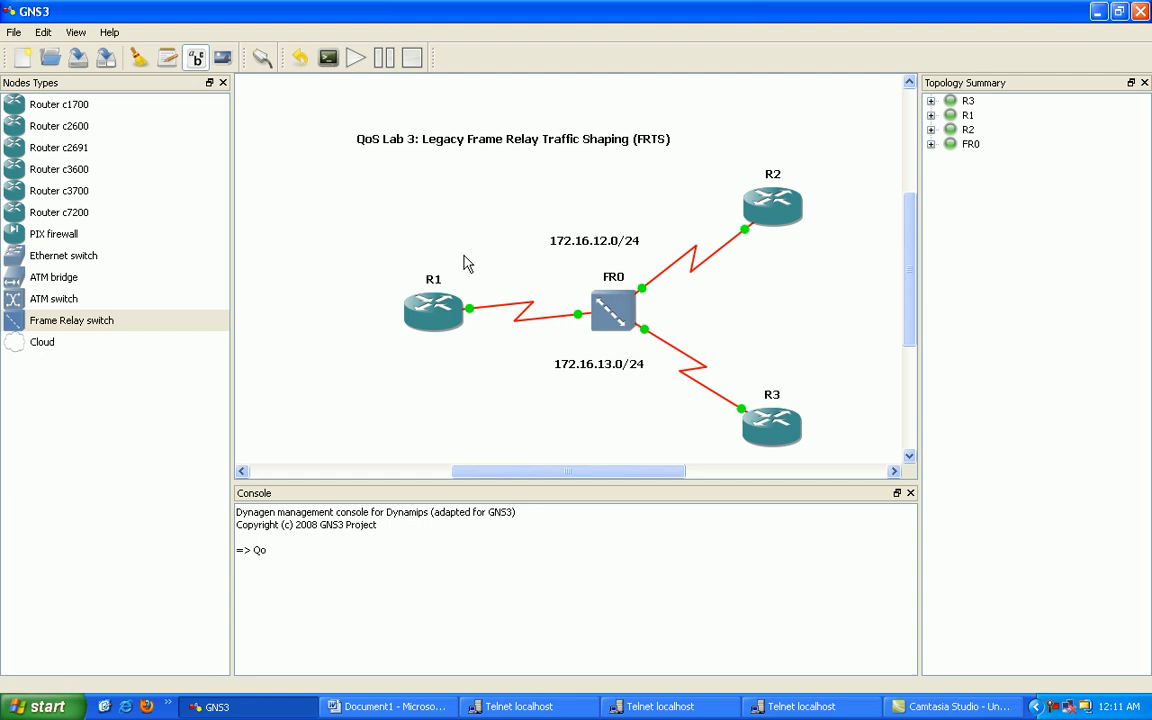
mouse_move(560, 268)
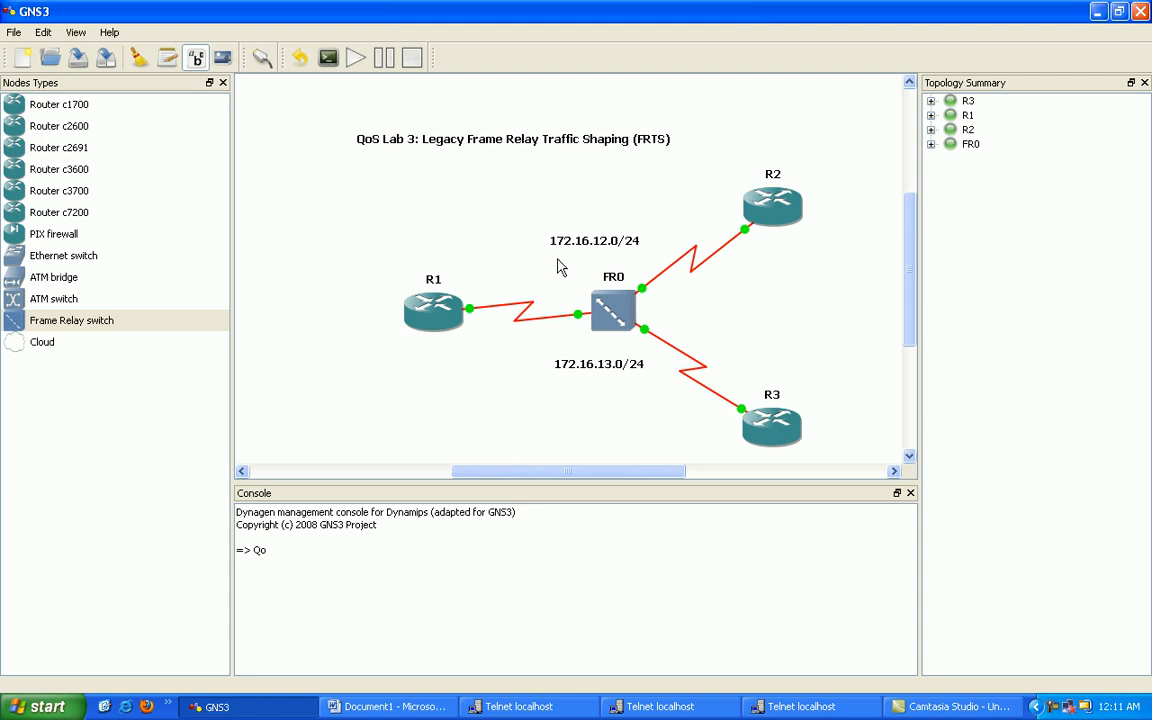
mouse_move(628, 408)
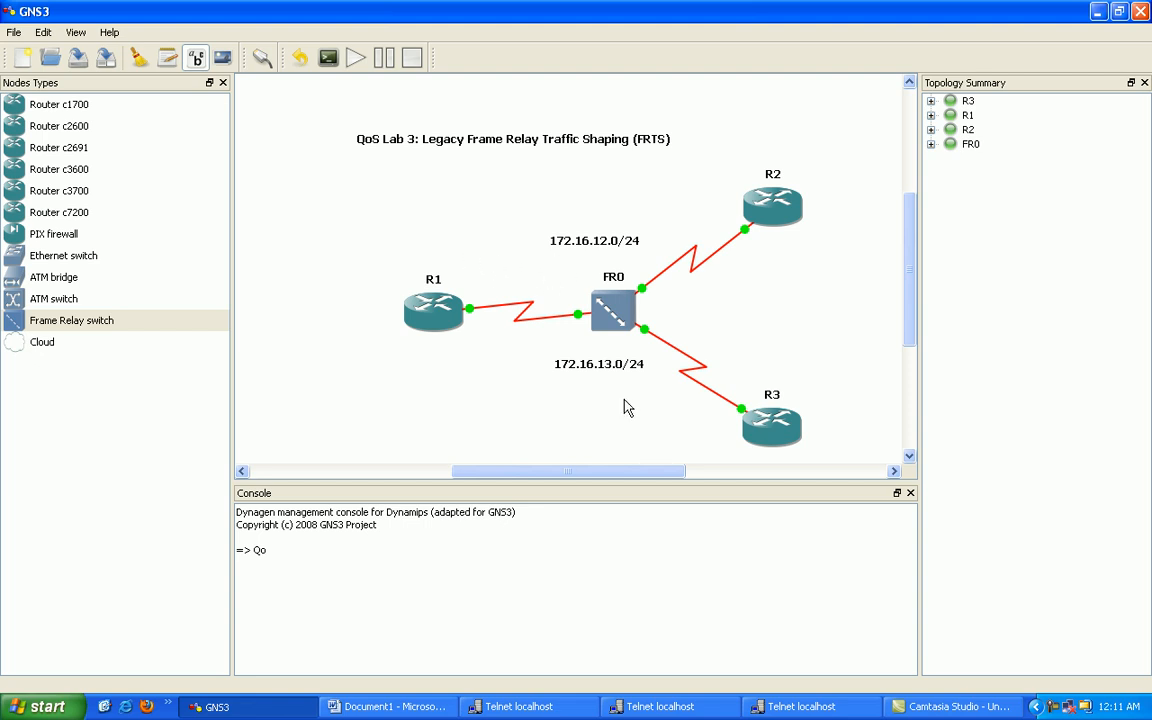
mouse_move(478, 220)
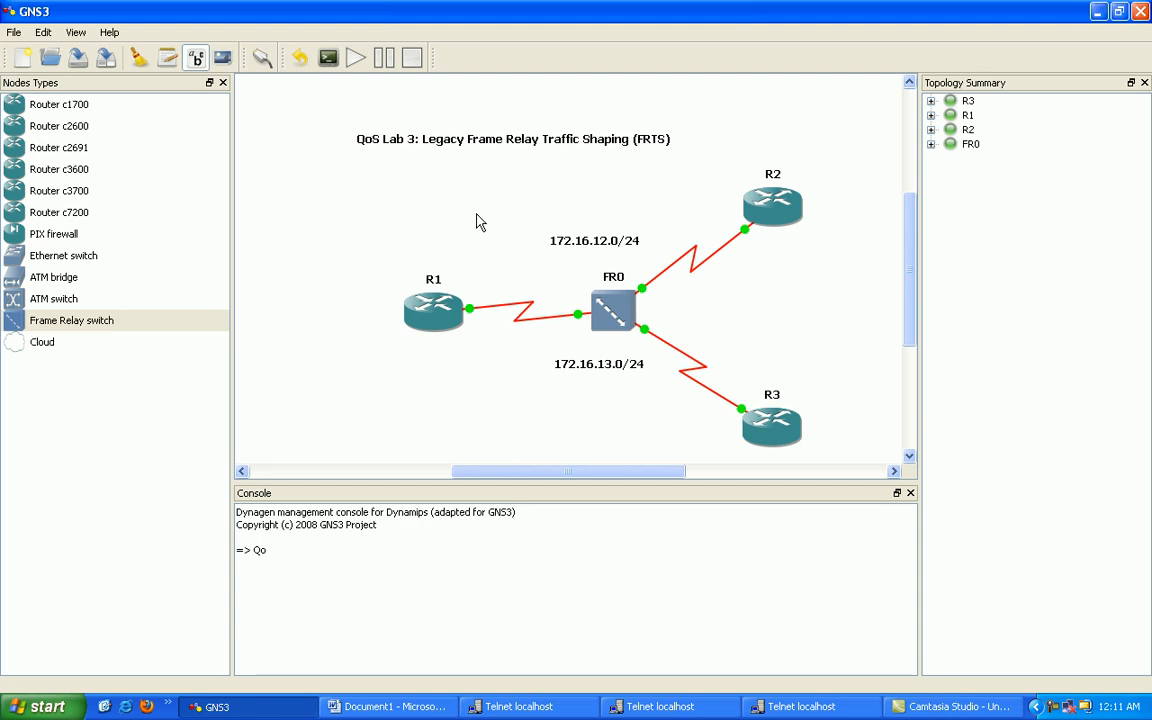
mouse_move(476, 332)
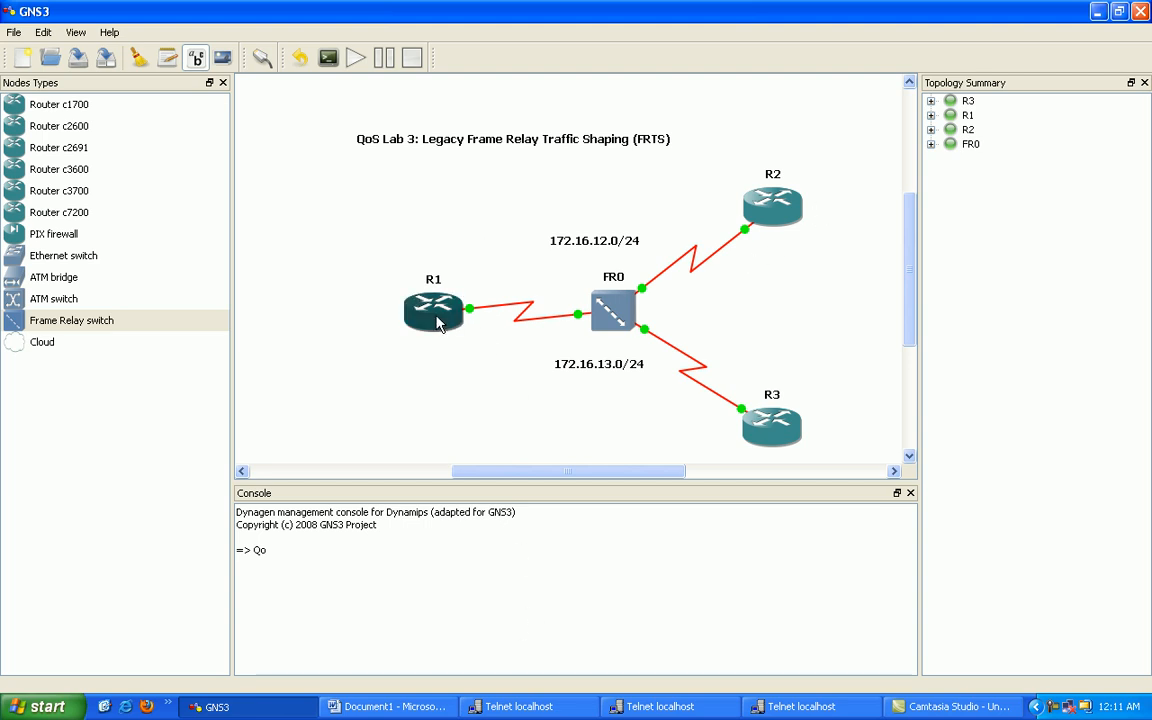
mouse_move(772, 424)
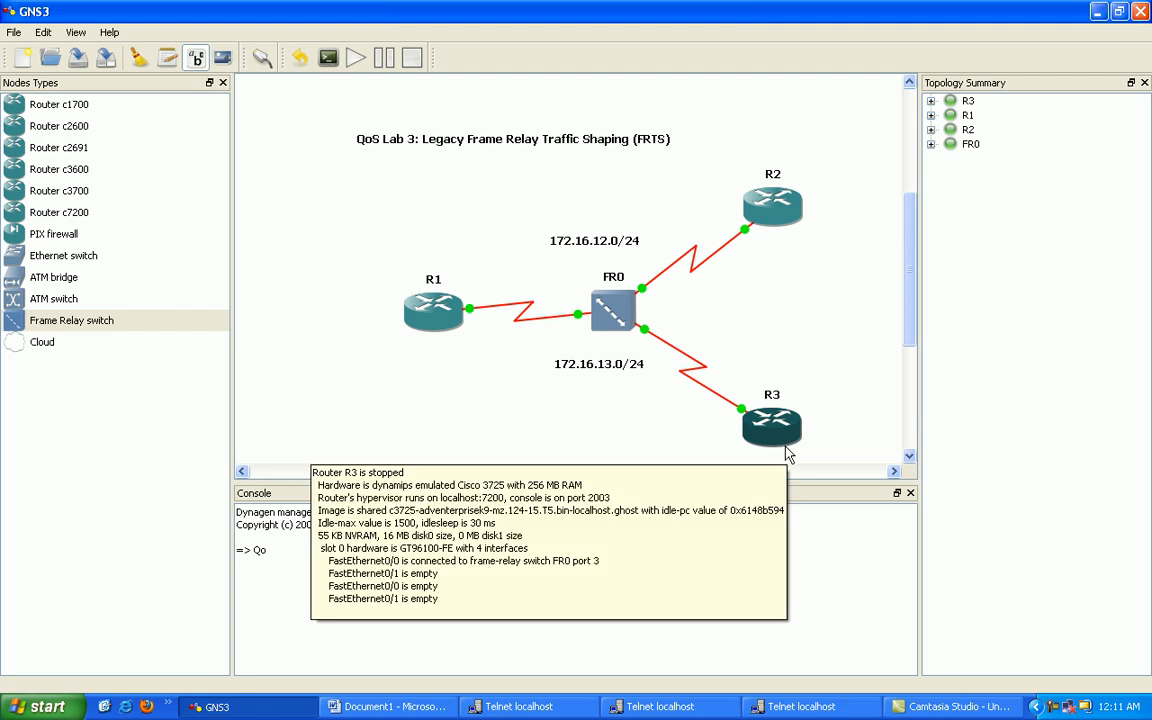
mouse_move(616, 444)
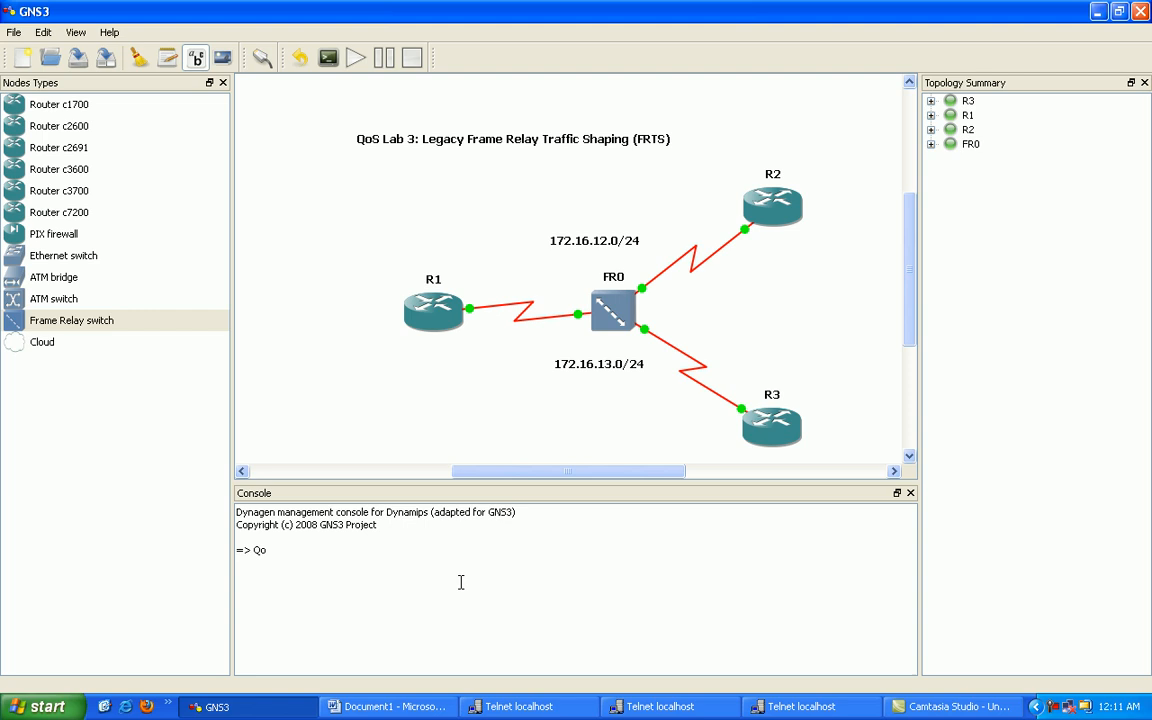
click(388, 706)
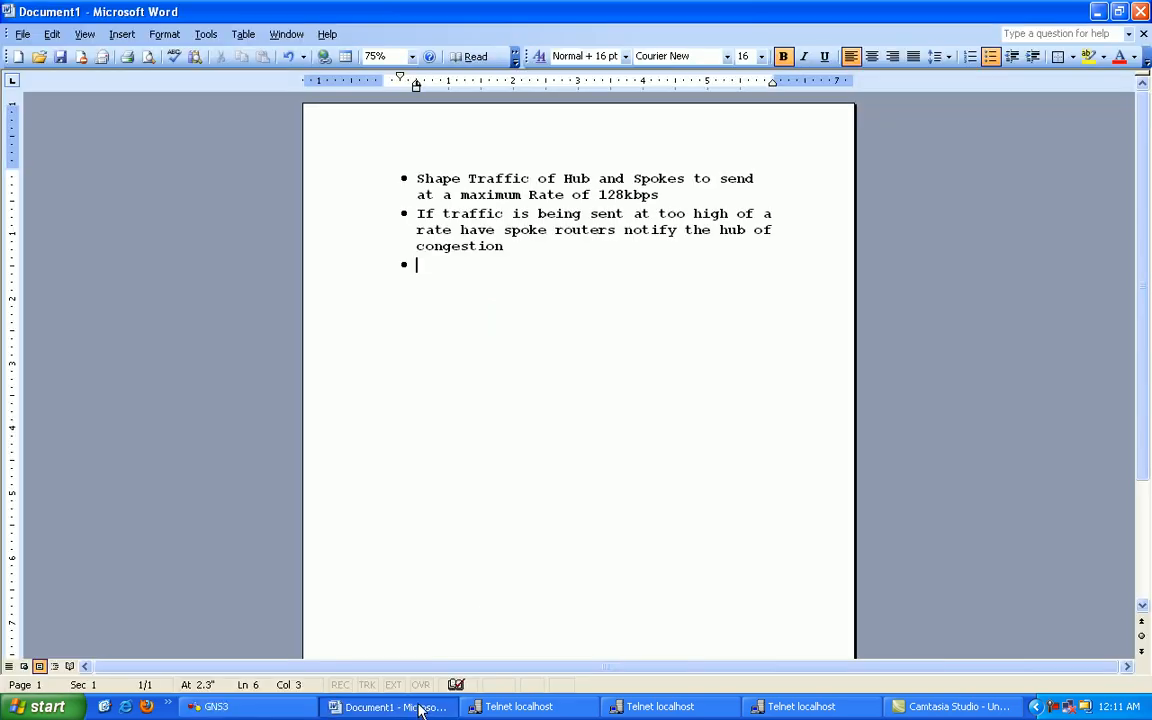
click(216, 706)
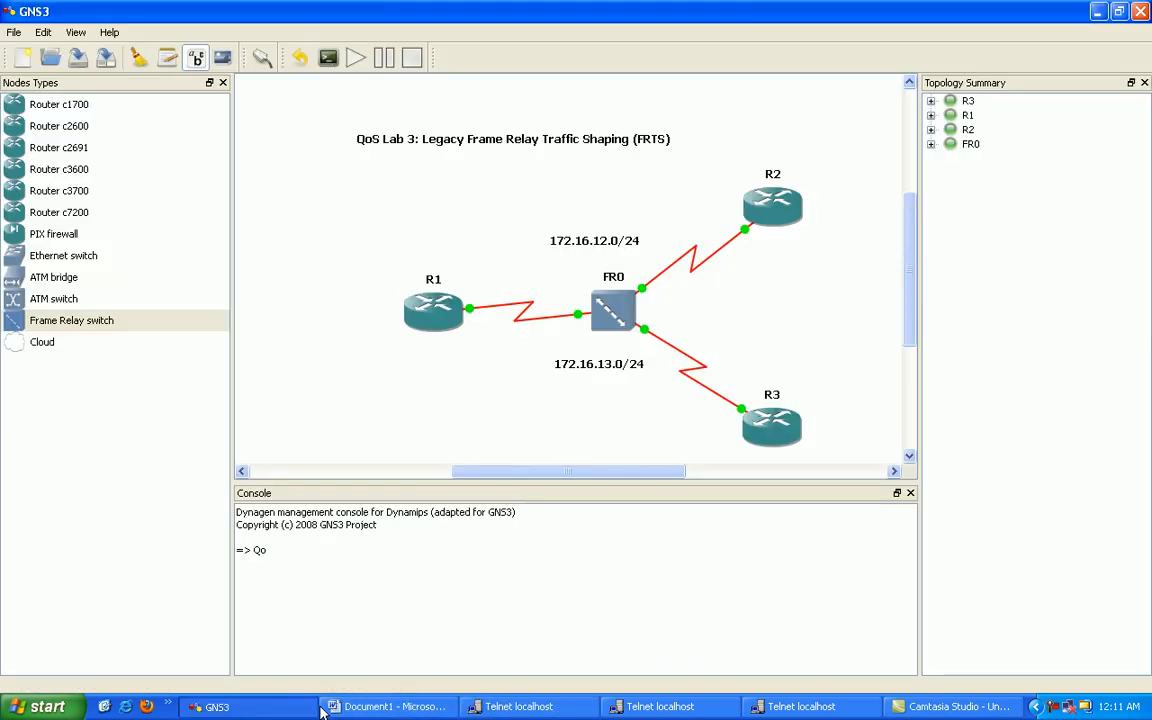
click(520, 706)
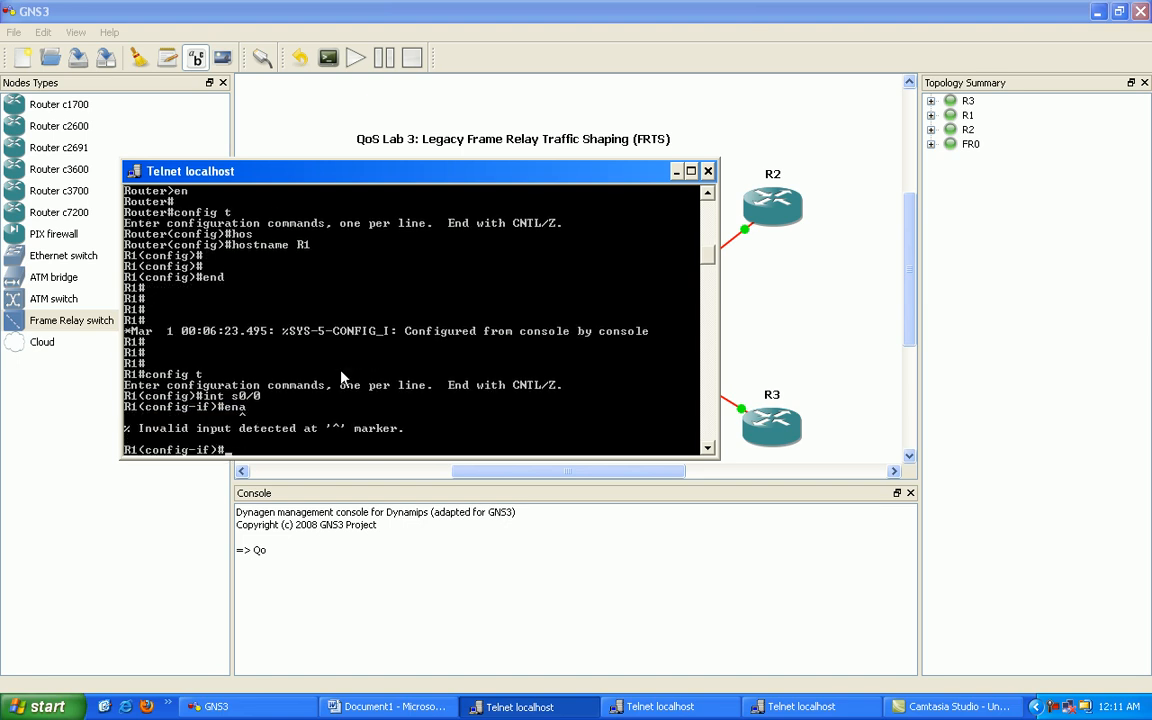
Step: Apply 'encapsulation frame-relay' under R1's interface s0/0
text(encapsulation)
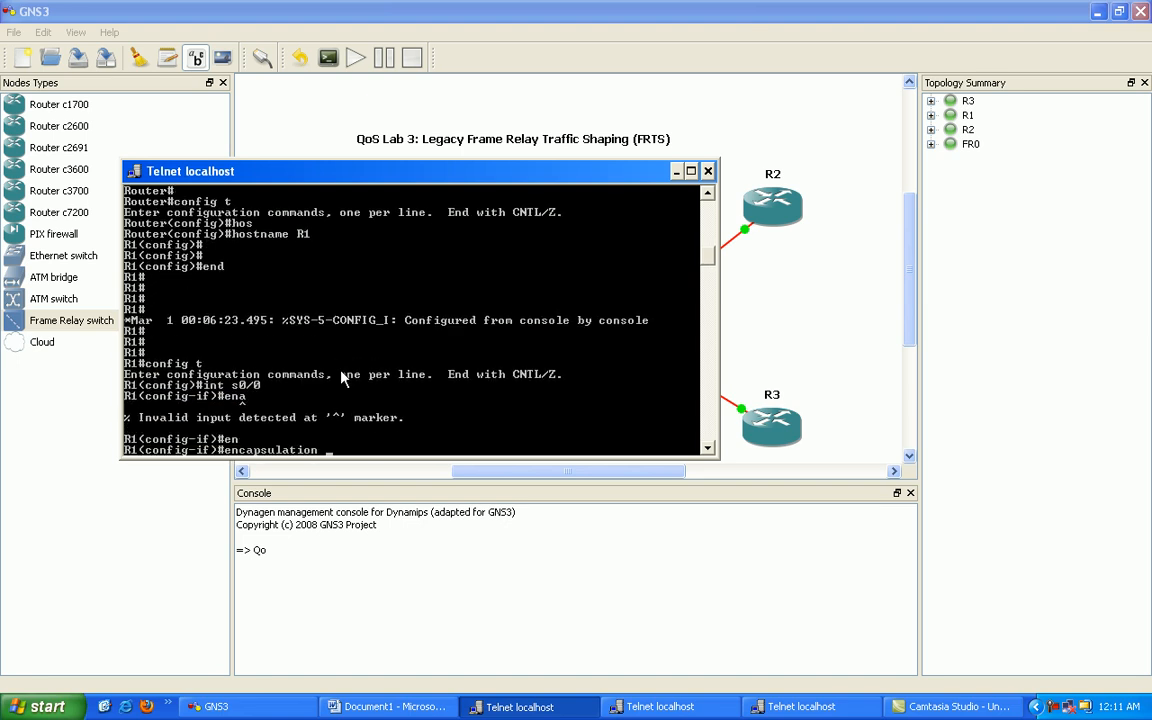
text(encapsulation frame-relay)
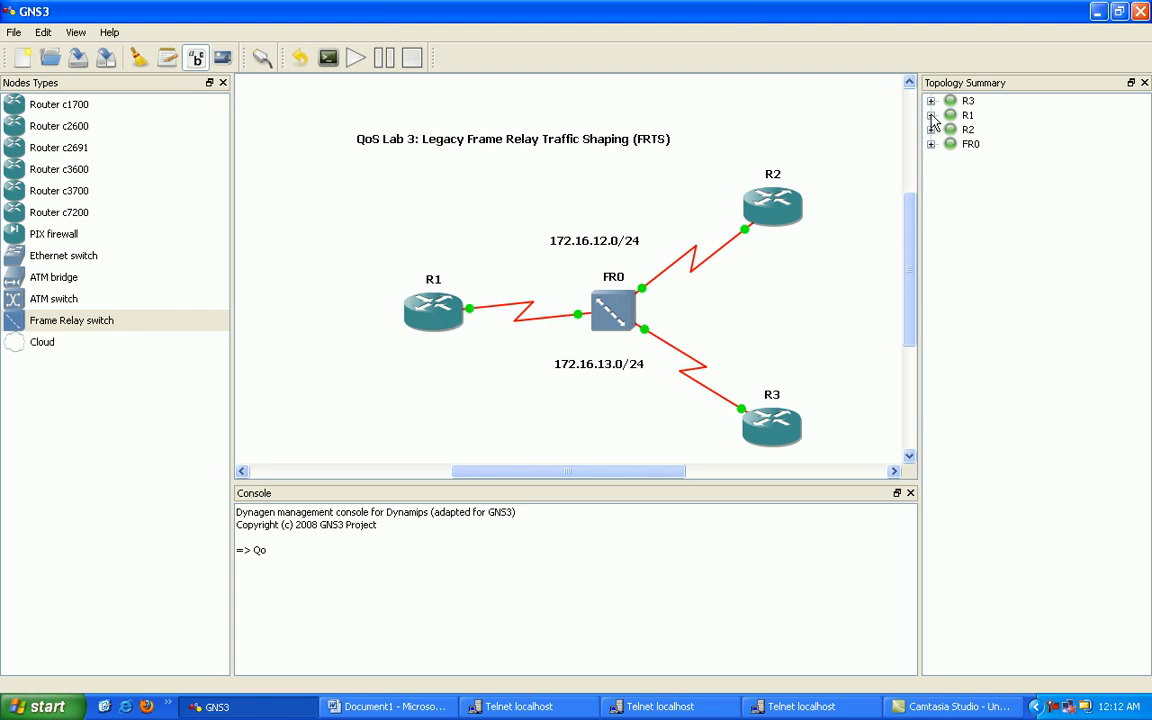
Step: Expand R1, R2 and R3 link details to FR0 in the Topology Summary and move R1's console lower
click(932, 114)
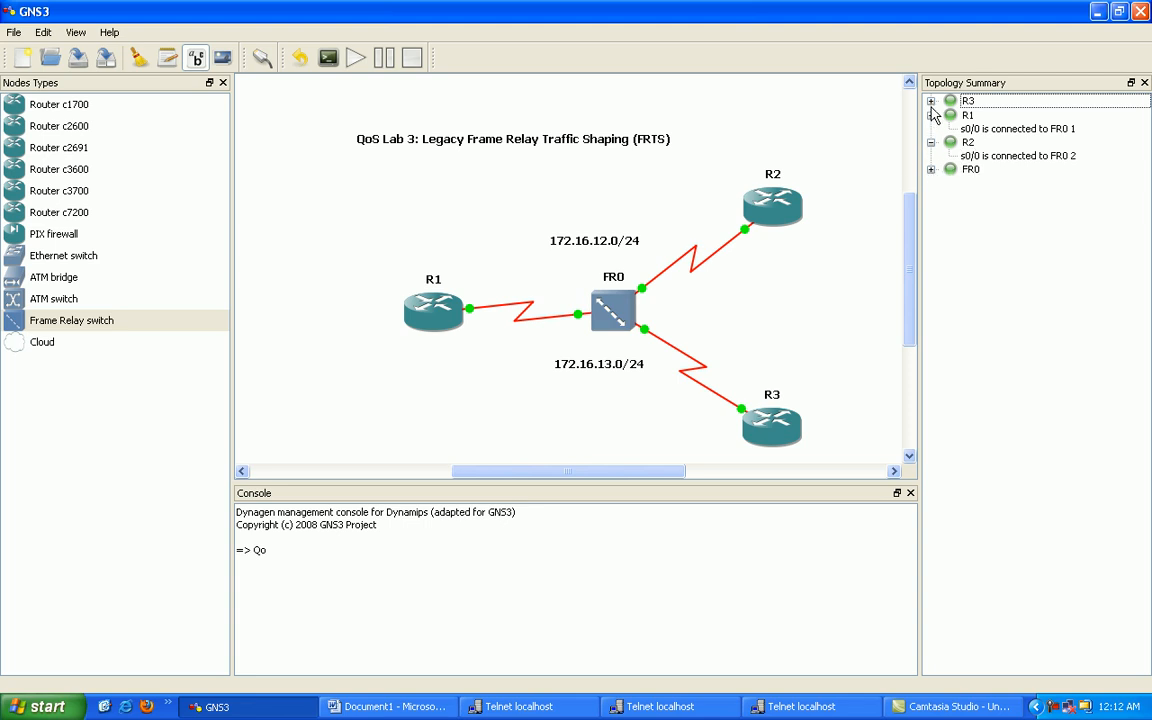
click(932, 100)
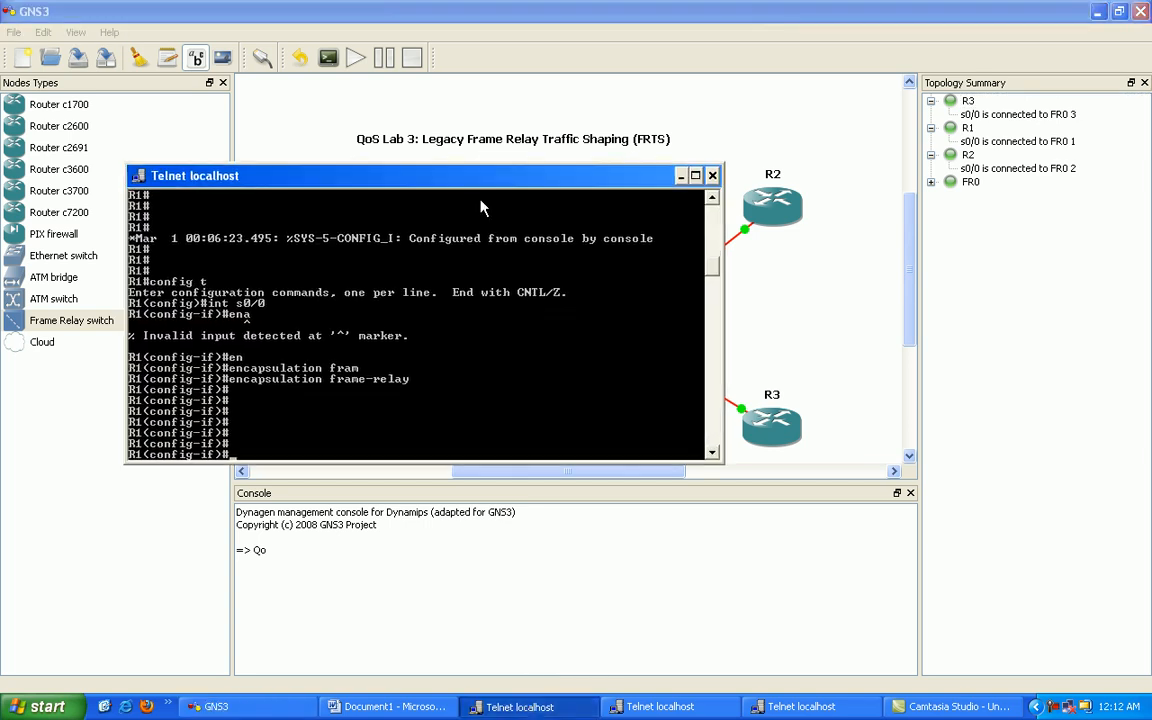
drag(194, 176, 132, 370)
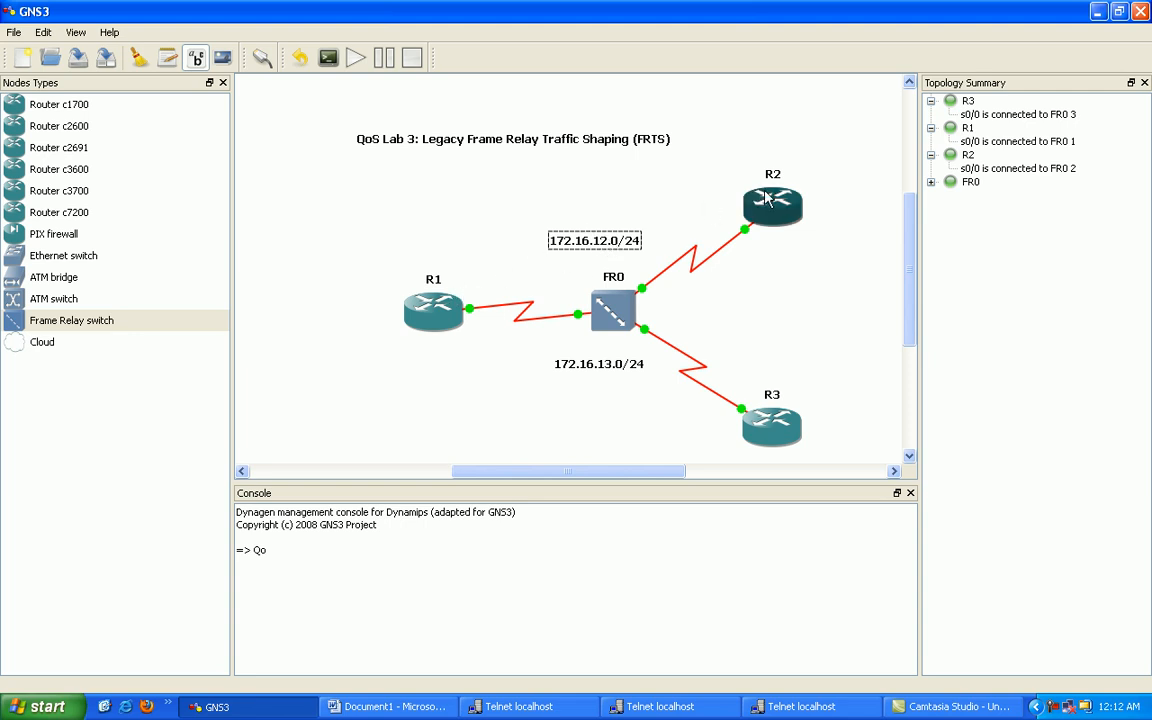
mouse_move(644, 248)
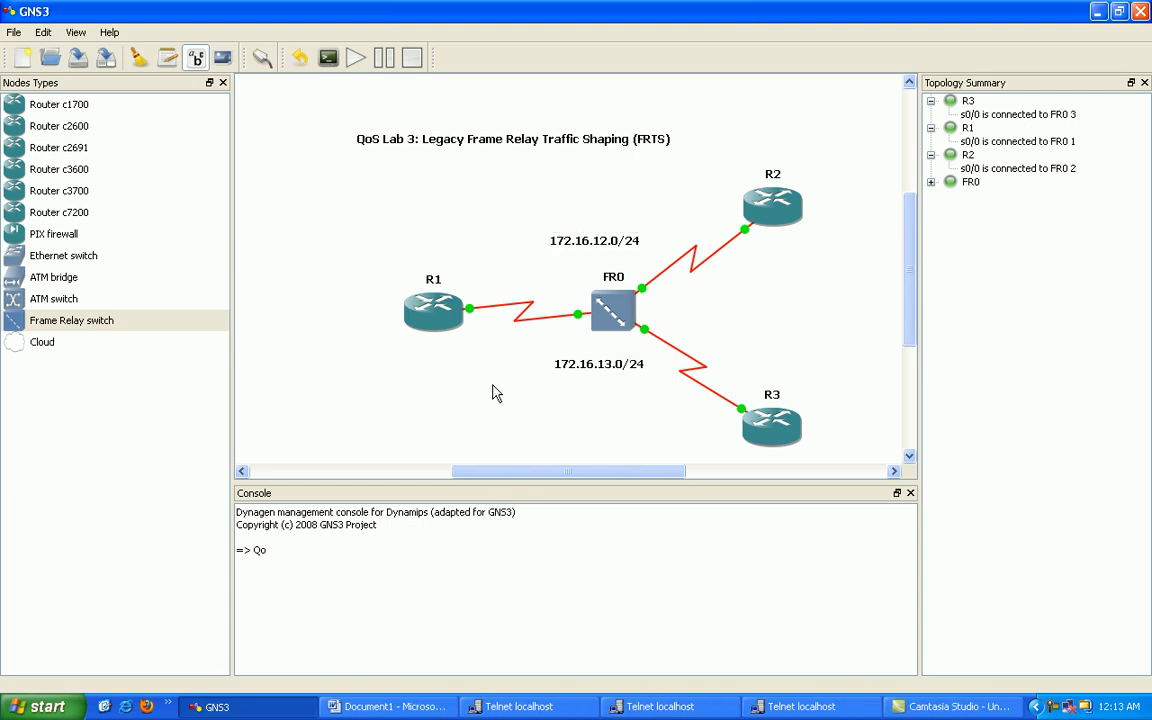
mouse_move(548, 436)
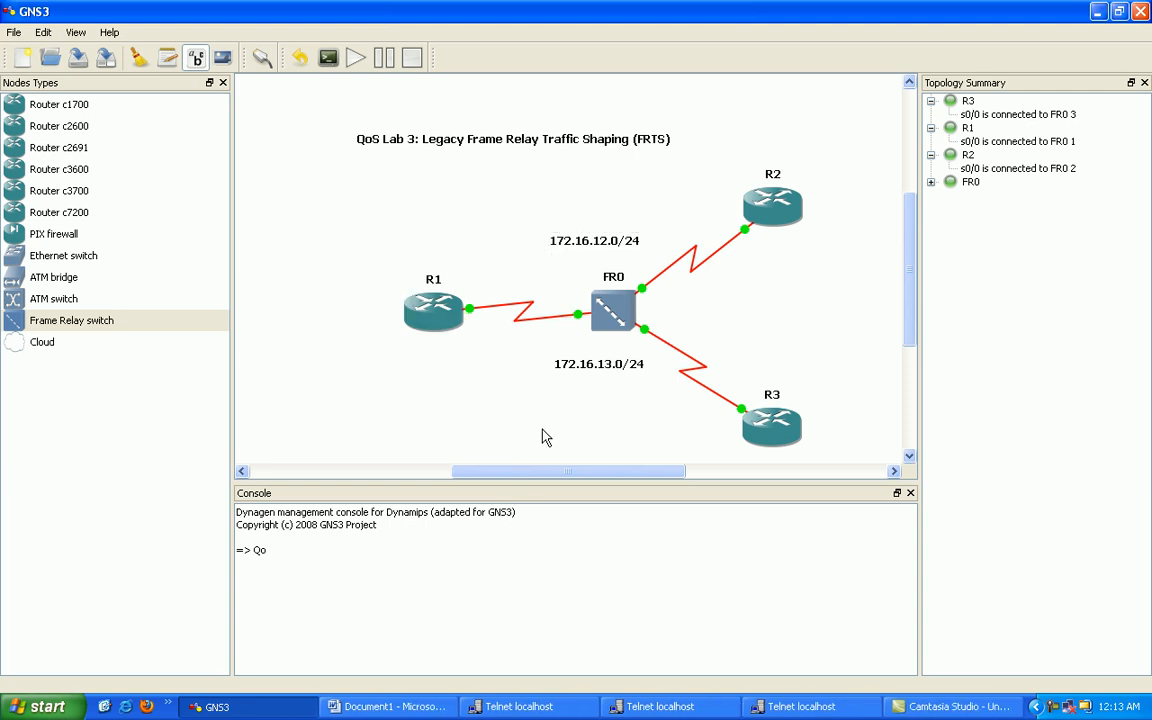
mouse_move(528, 268)
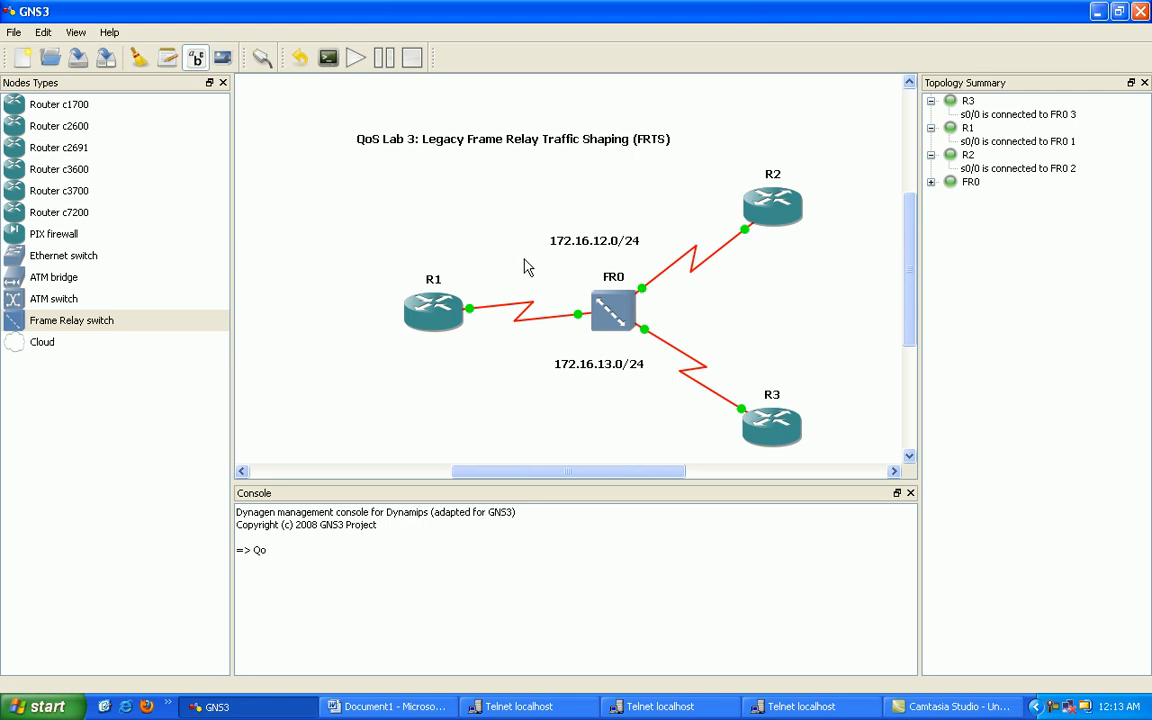
mouse_move(796, 476)
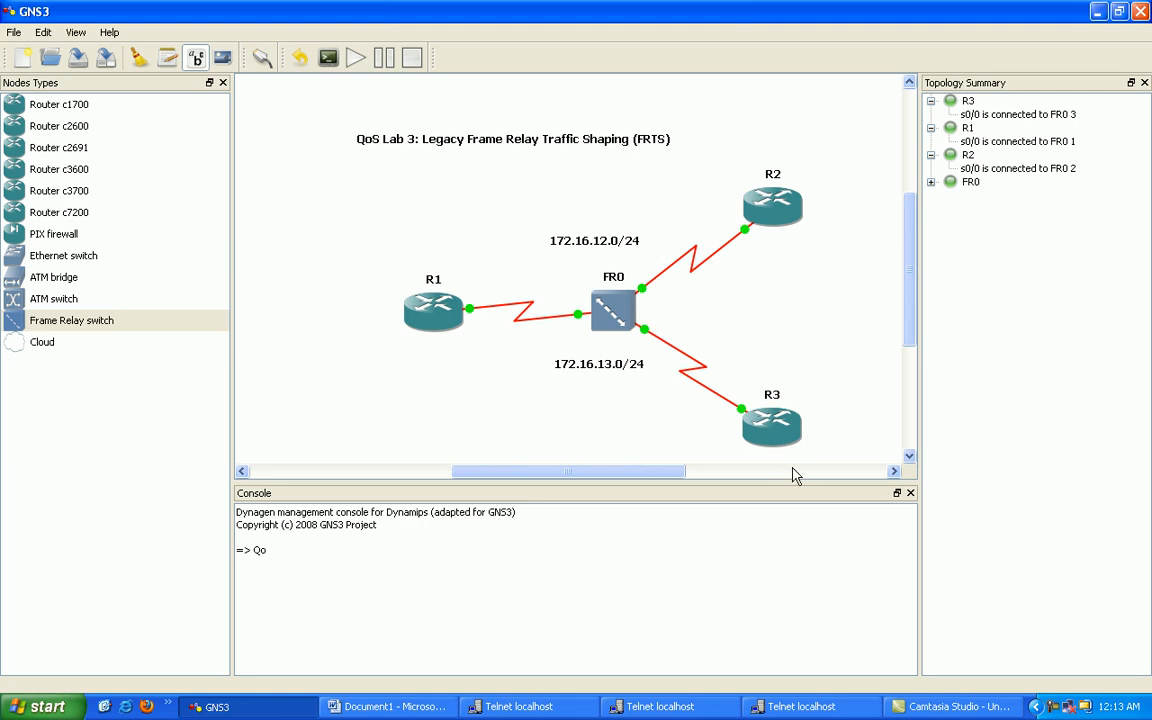
mouse_move(716, 626)
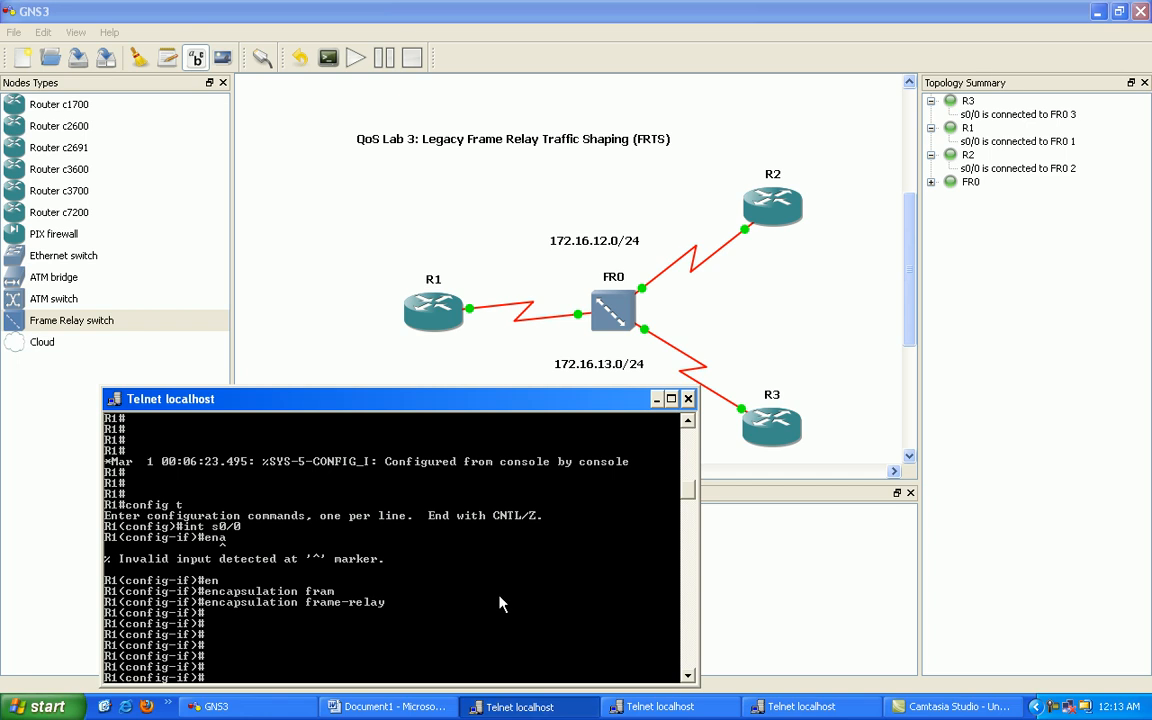
Step: Create R1's point-to-point subinterface s0/0.12
text(int s0/0)
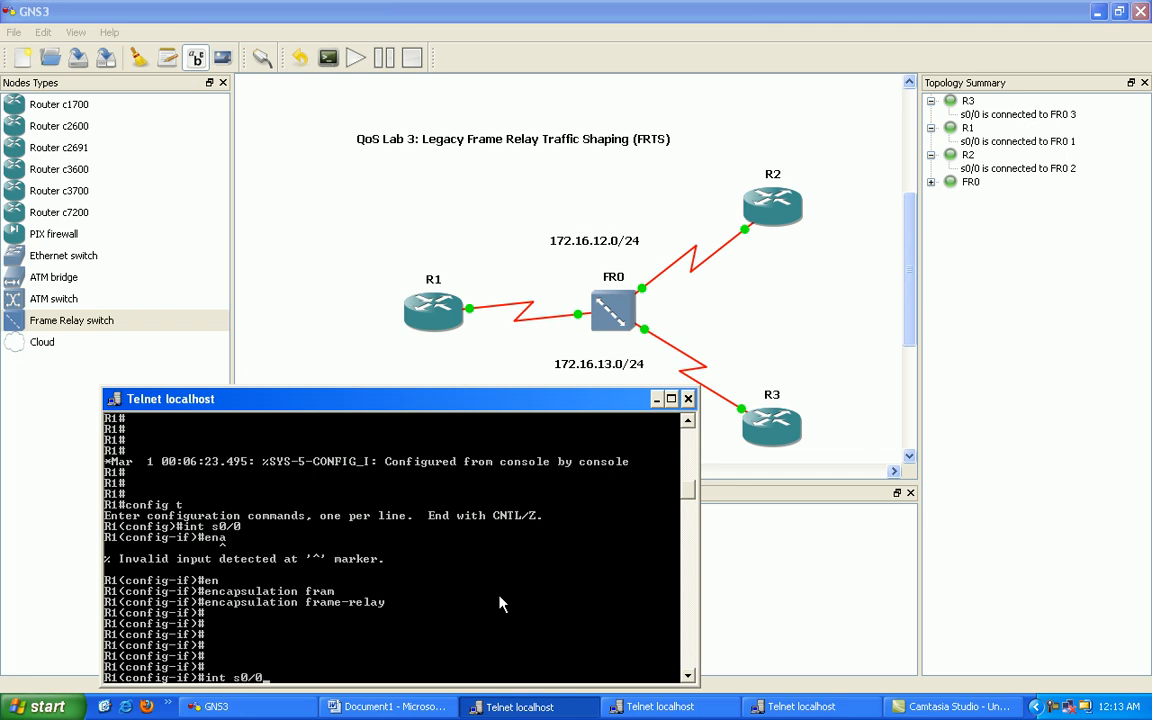
text(.12 poi)
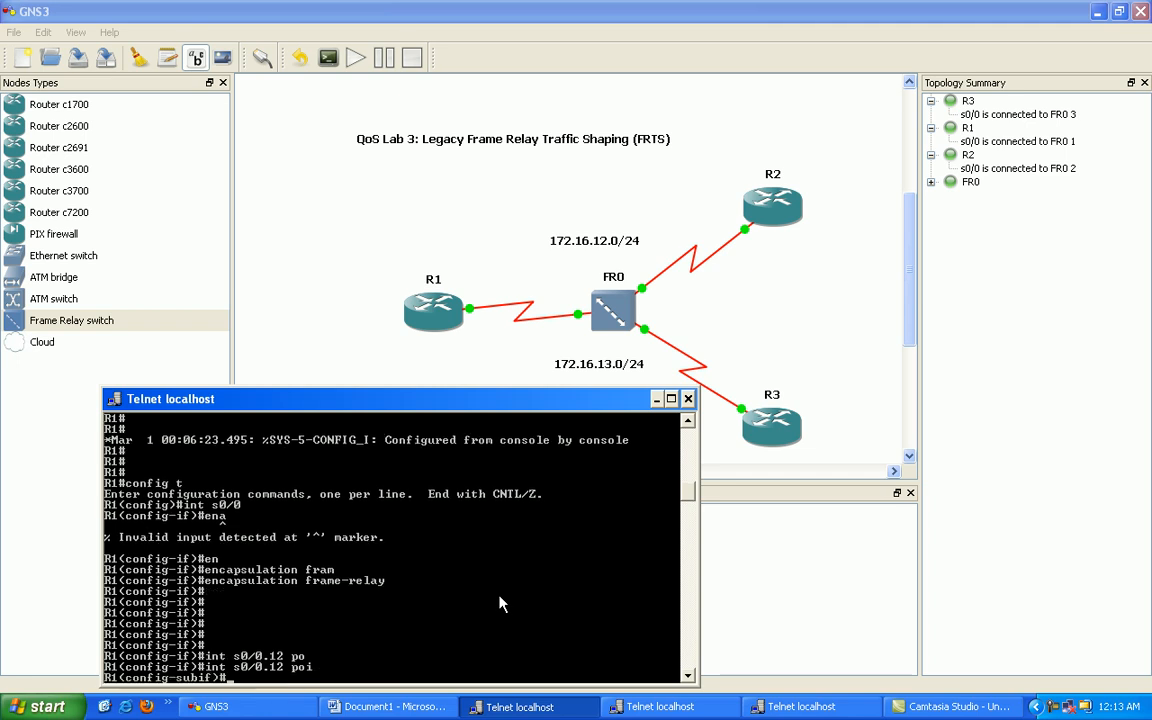
text(exit)
text(int s0/0)
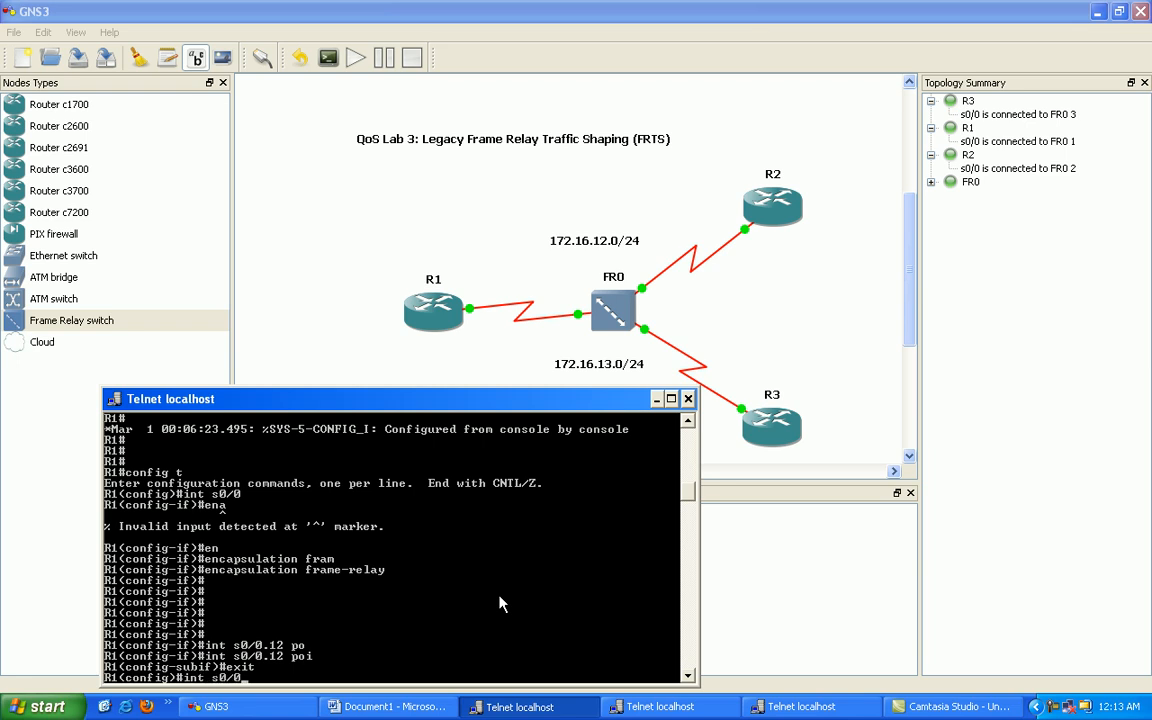
text(12 point-to-point)
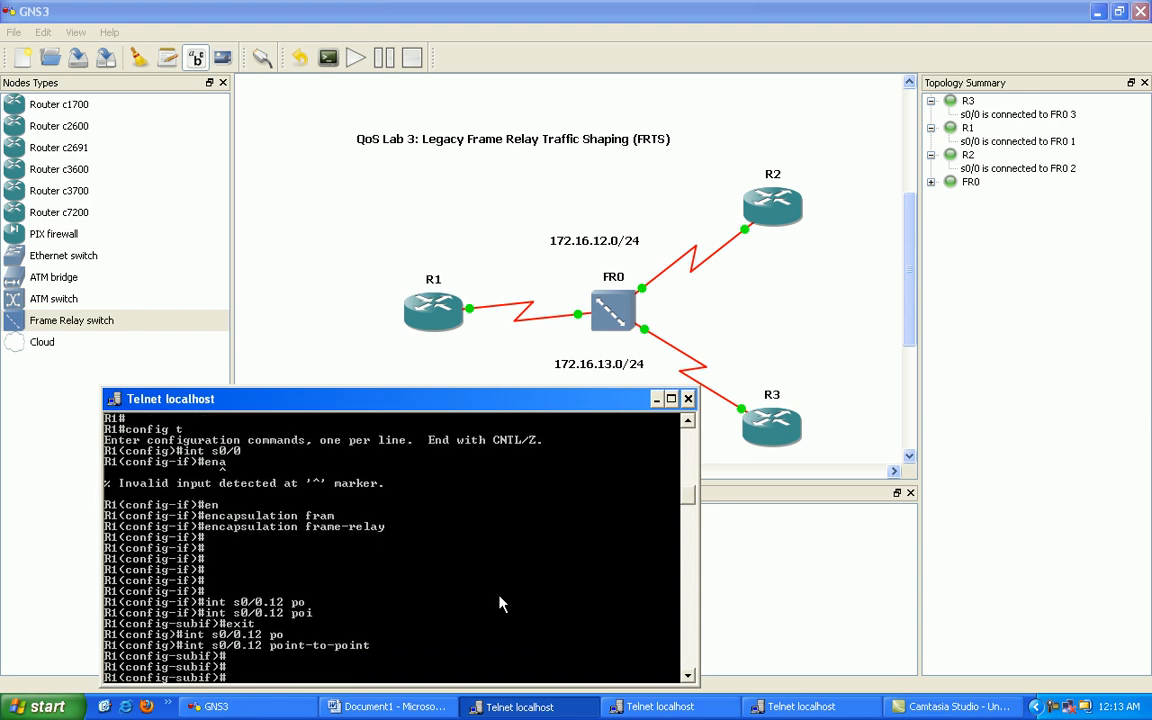
Step: Begin assigning subinterface s0/0.12 the IP address 172.16.12.1
text(ip address 172.1)
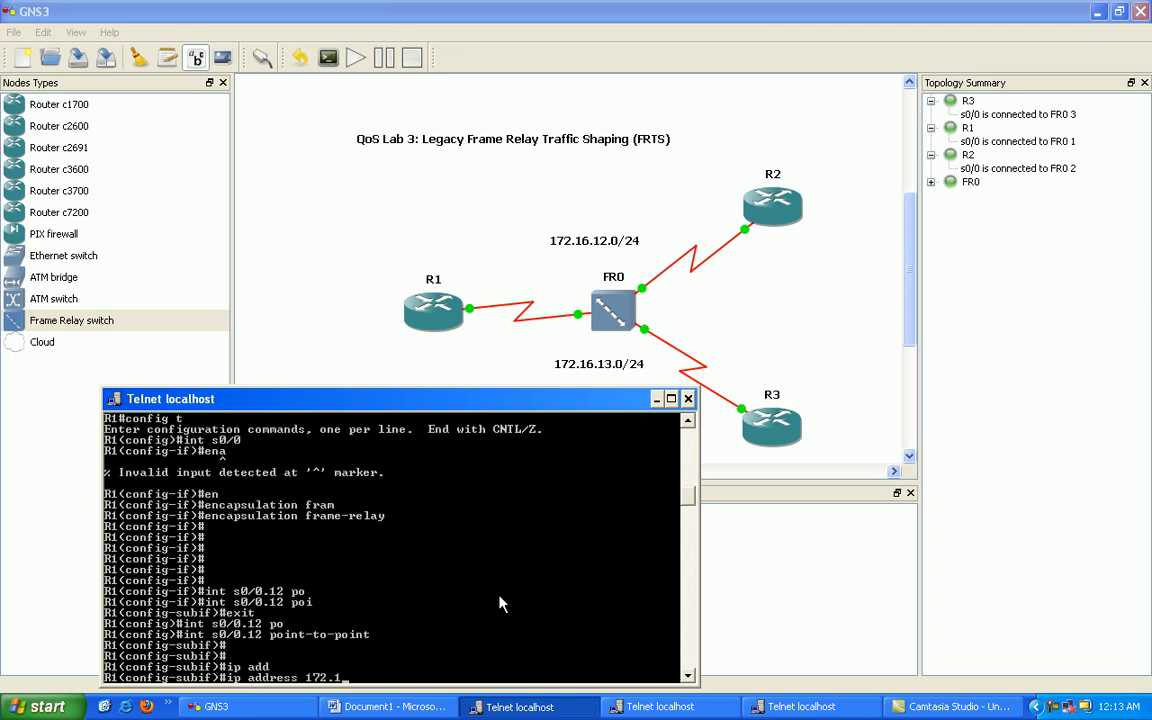
text(6.12.1)
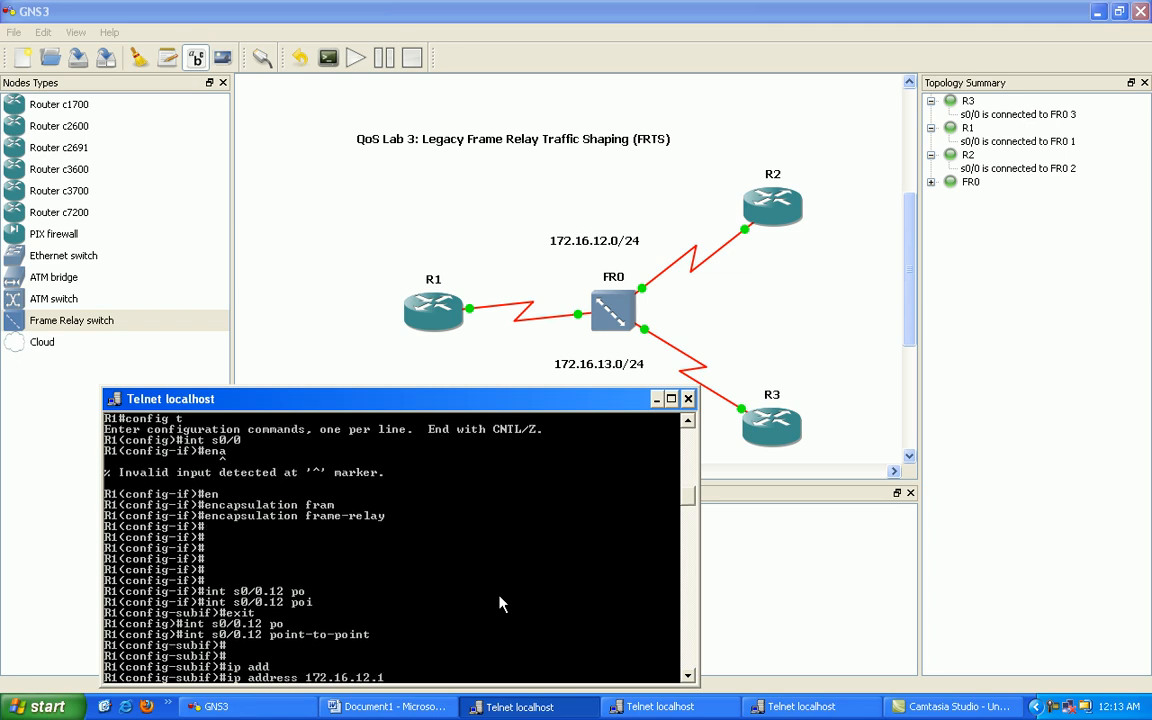